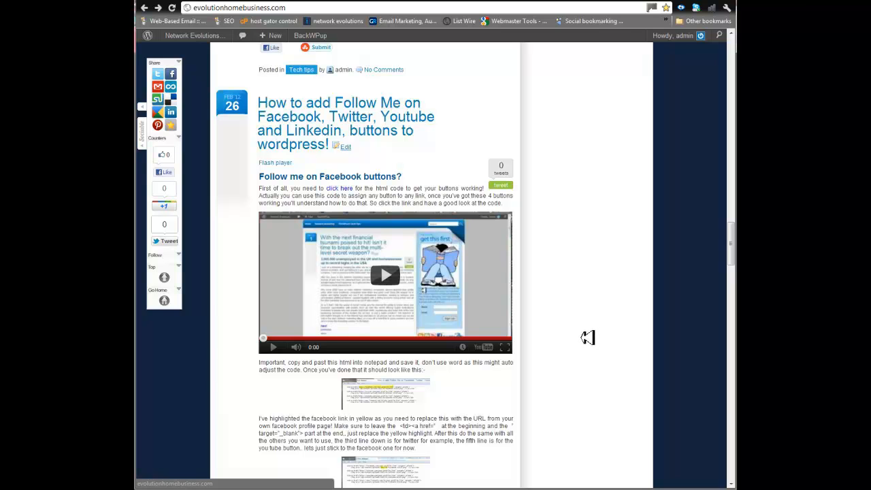
pyautogui.moveTo(545, 289)
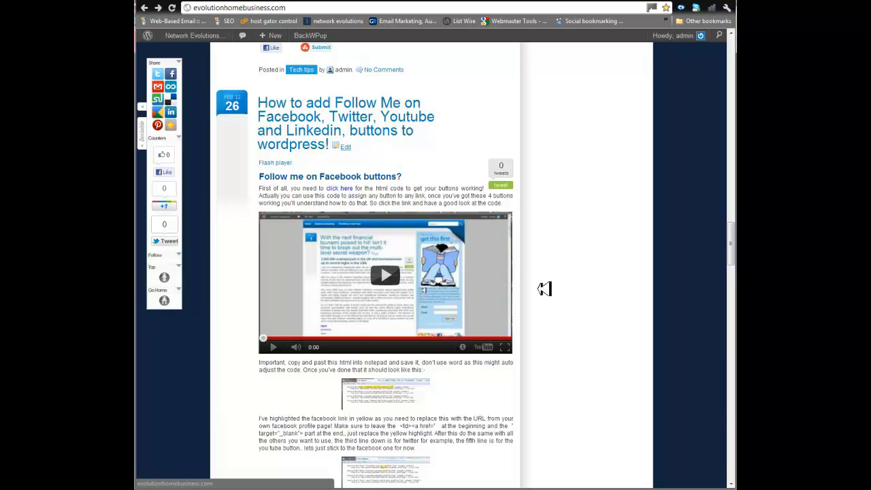
pyautogui.moveTo(272, 108)
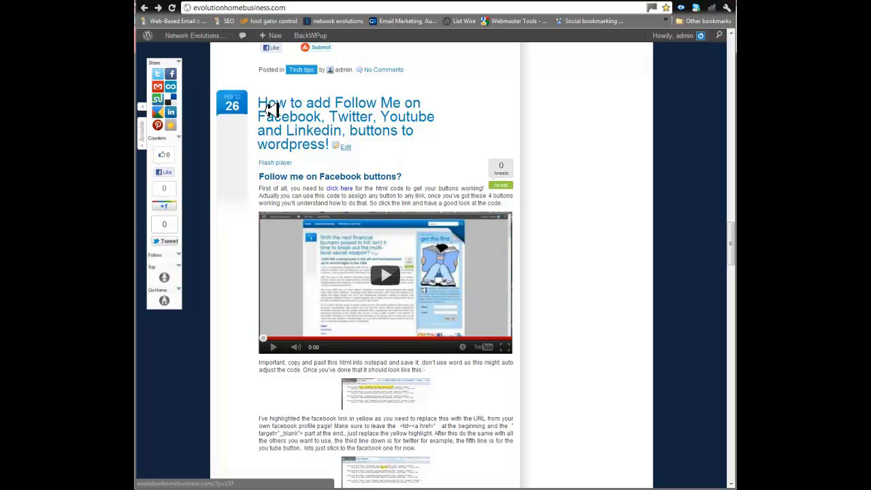
pyautogui.moveTo(338, 109)
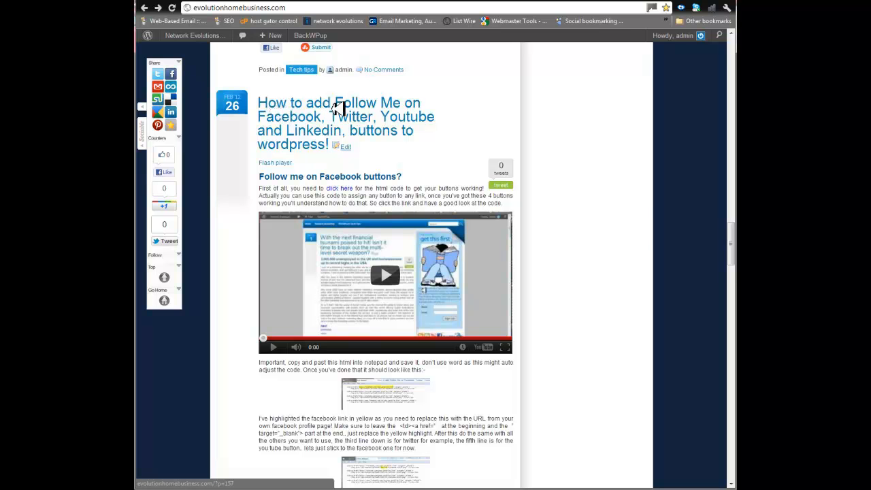
pyautogui.moveTo(381, 117)
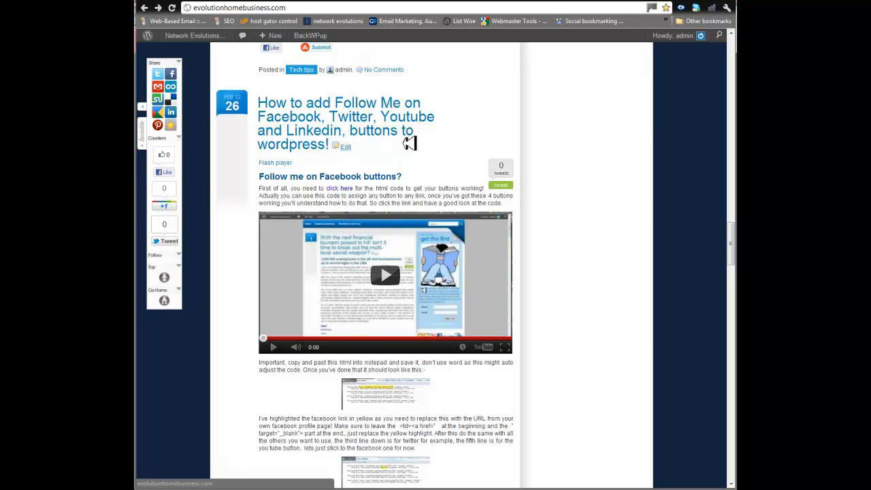
pyautogui.moveTo(422, 131)
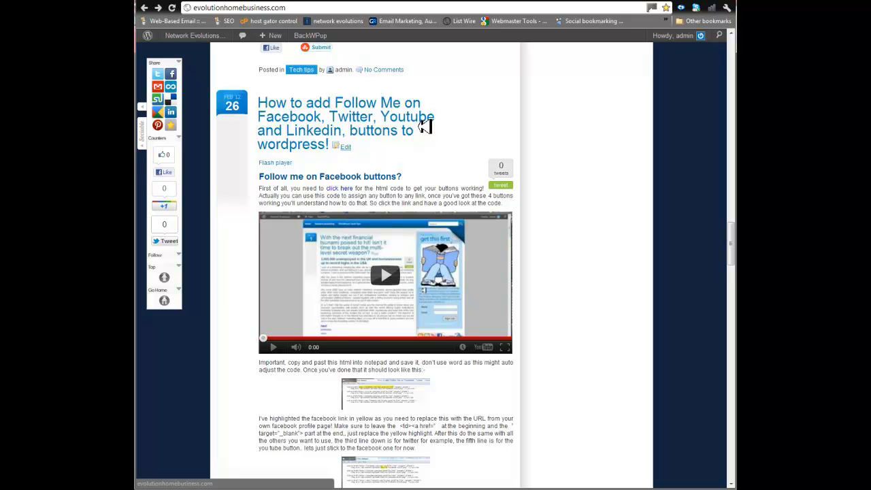
pyautogui.moveTo(418, 130)
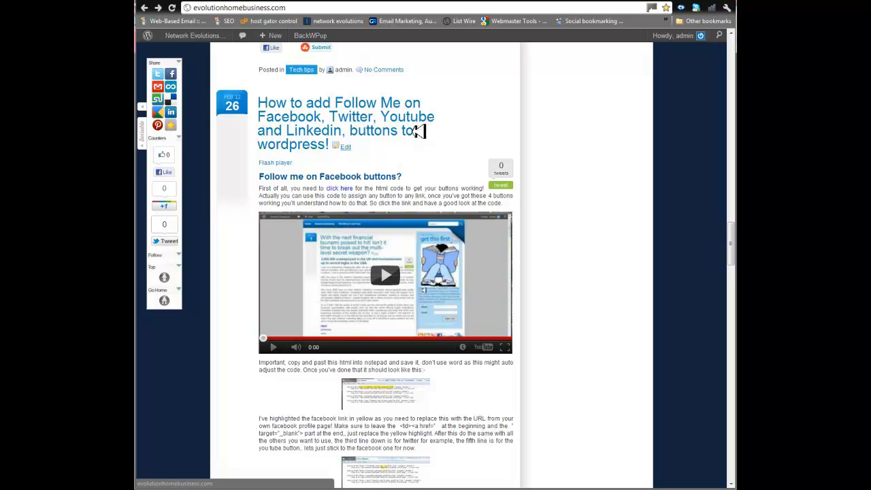
pyautogui.moveTo(422, 136)
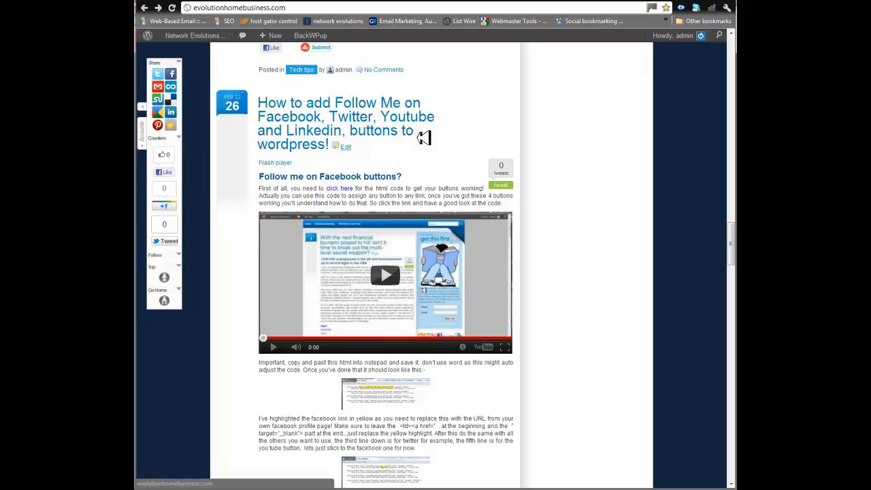
pyautogui.moveTo(357, 116)
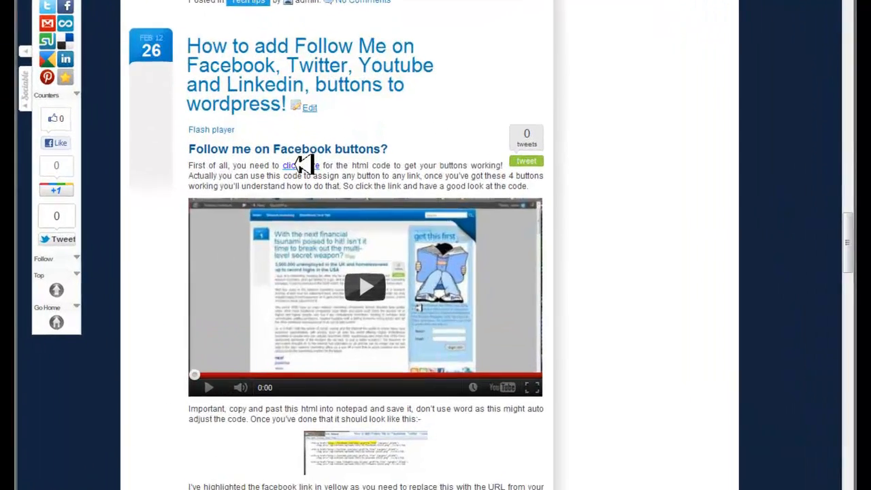
# Step: Copy the LinkedIn button block from follow-me-buttons-html.txt into a new Notepad document and set it aside
pyautogui.click(291, 166)
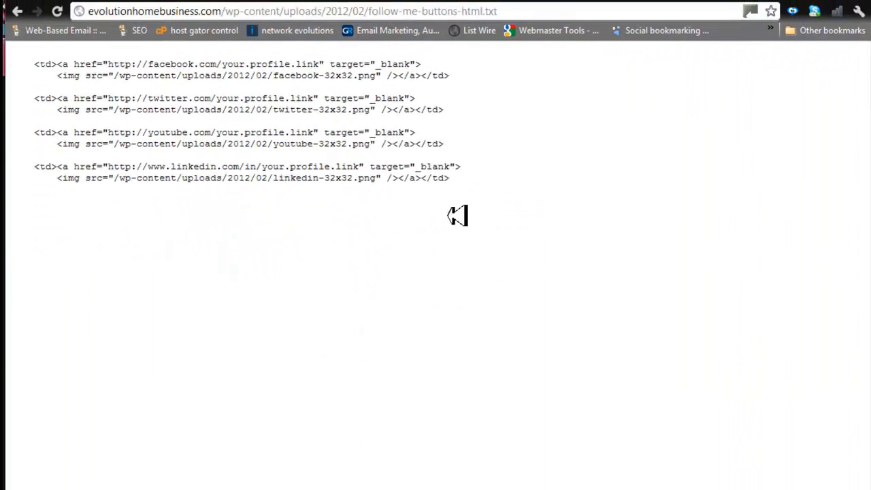
pyautogui.moveTo(95, 177); pyautogui.dragTo(449, 177)
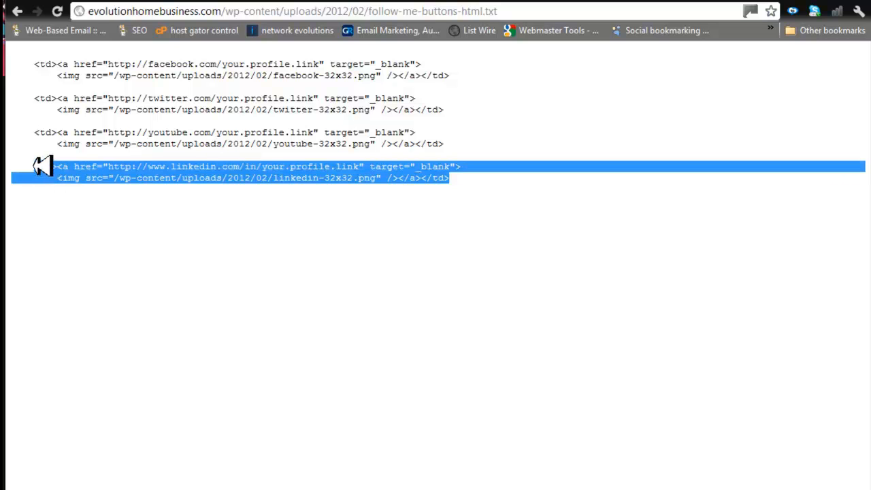
pyautogui.moveTo(194, 174)
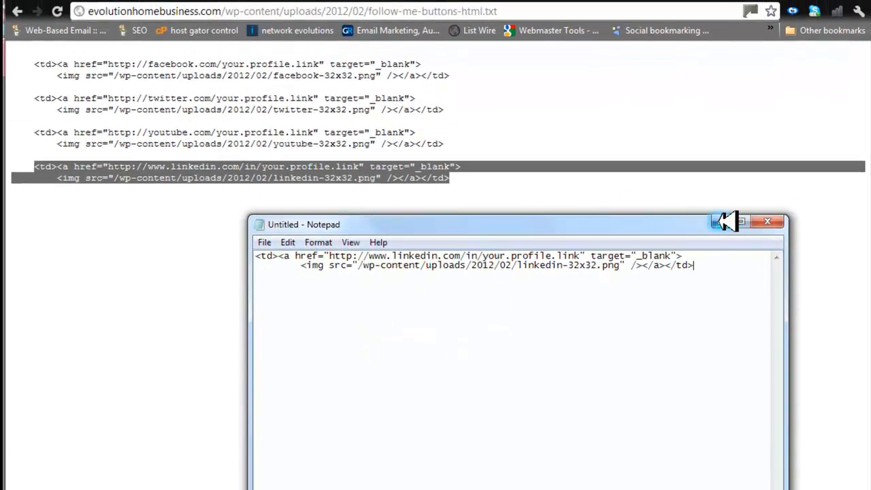
pyautogui.click(768, 220)
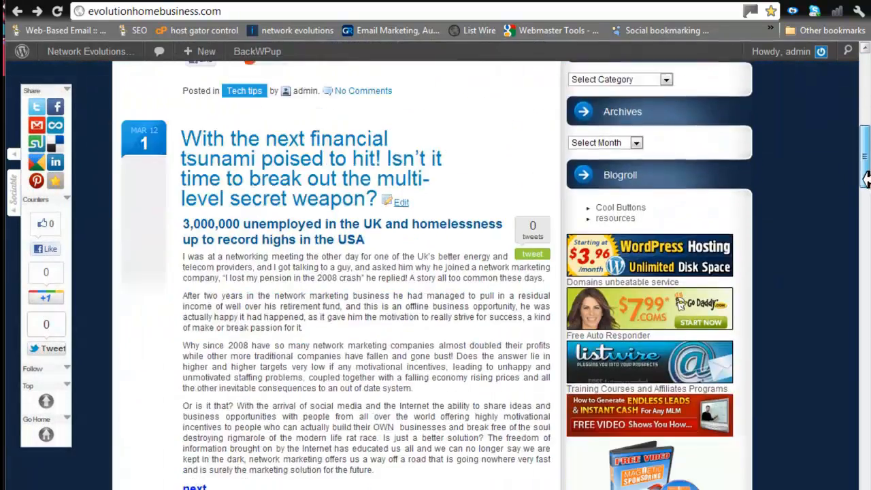
# Step: Scroll the blog homepage down to the sidebar admin widget before launching Snipping Tool
pyautogui.scroll(-3)
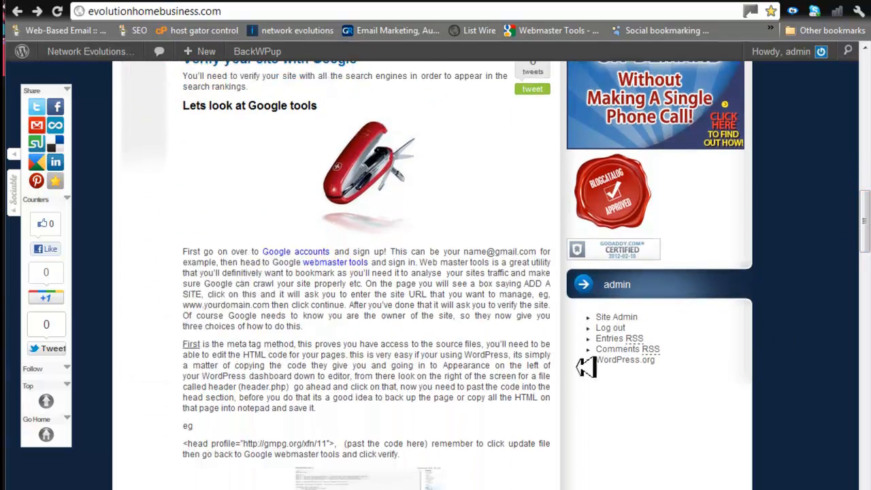
pyautogui.moveTo(697, 376)
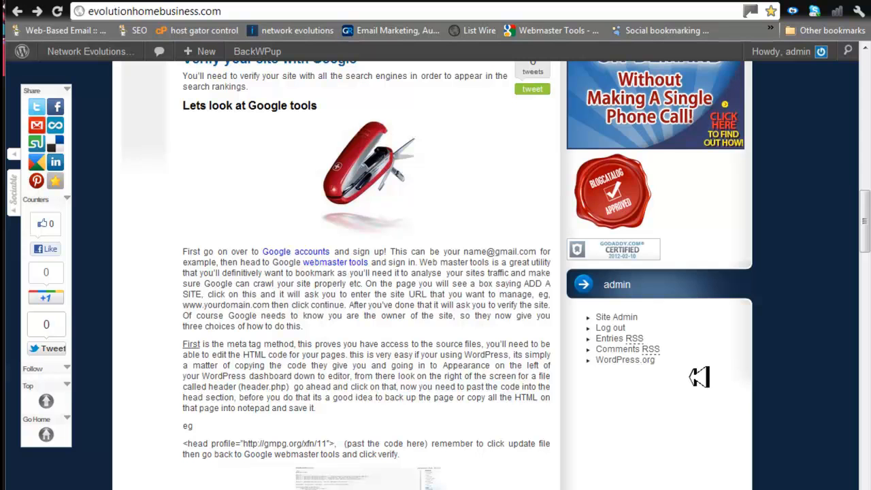
pyautogui.scroll(-3)
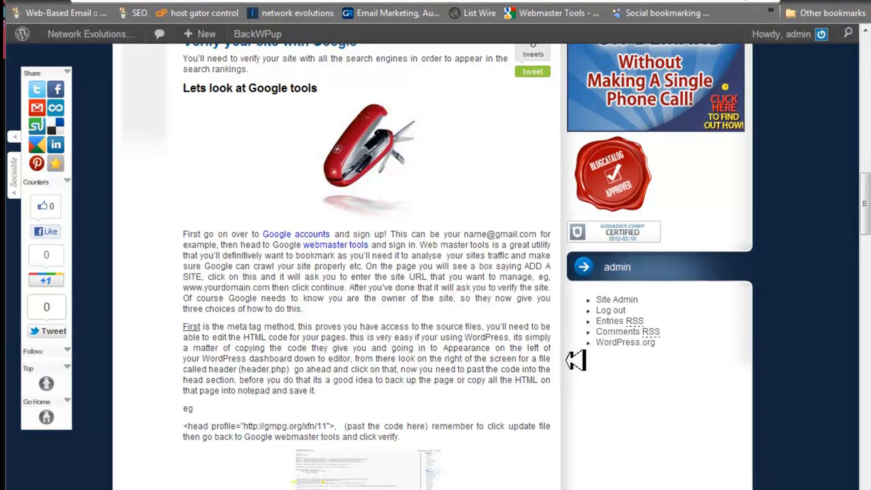
pyautogui.scroll(-3)
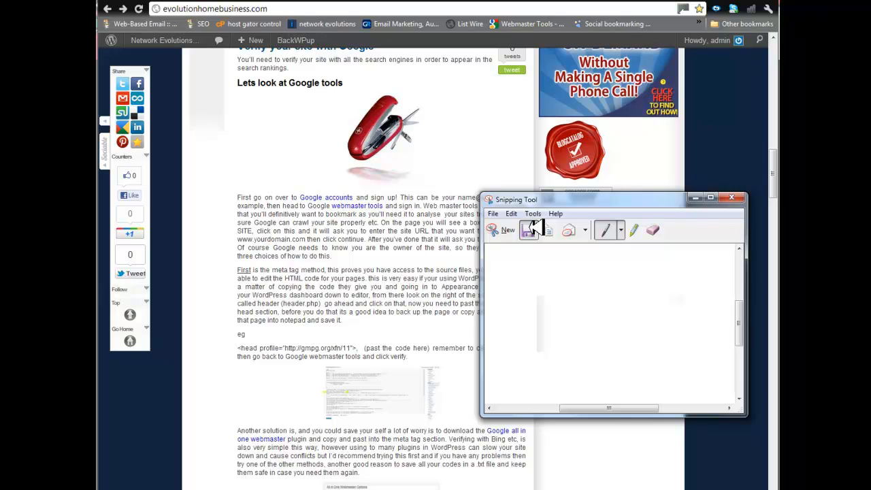
pyautogui.click(528, 230)
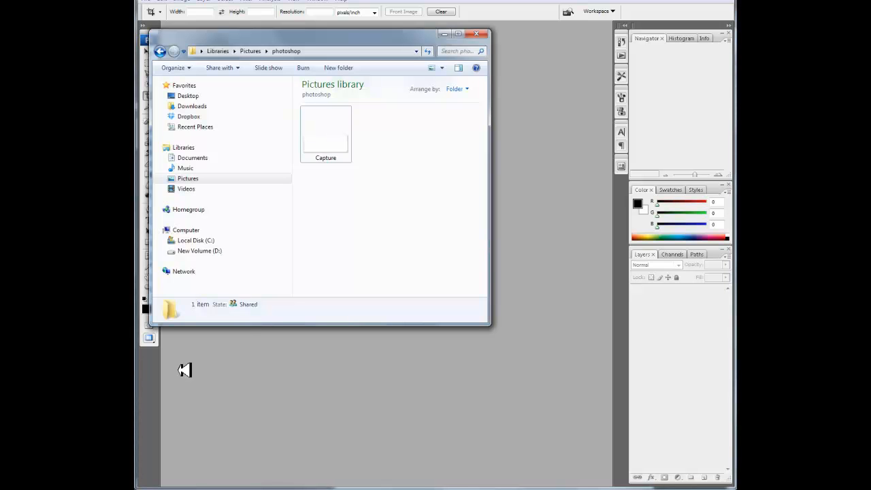
# Step: Load Capture.png from the Pictures > photoshop folder into Photoshop as a new document
pyautogui.click(325, 133)
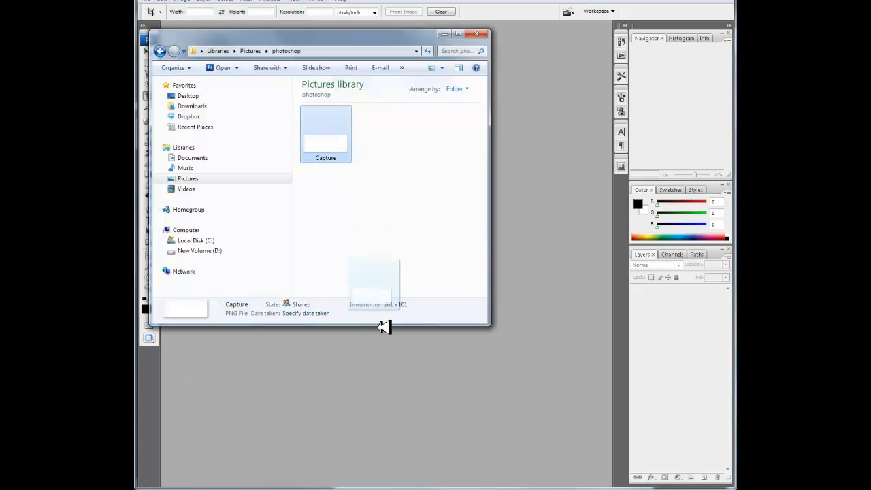
pyautogui.click(476, 34)
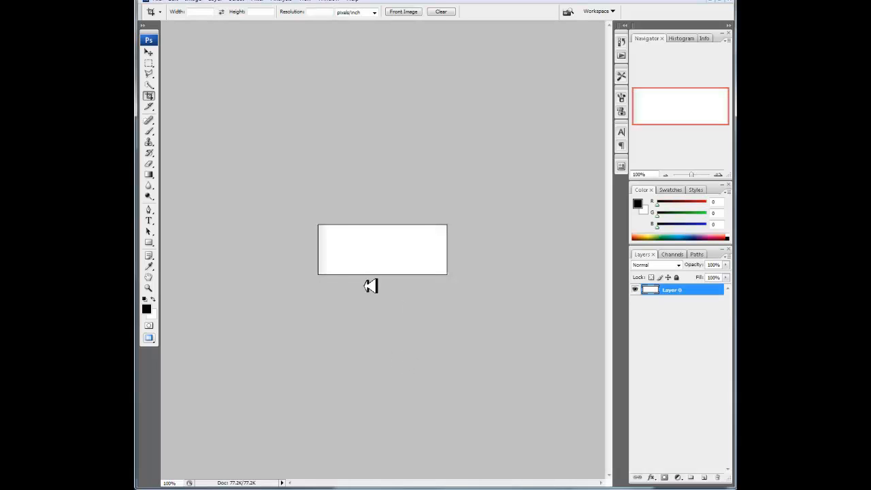
pyautogui.moveTo(329, 264)
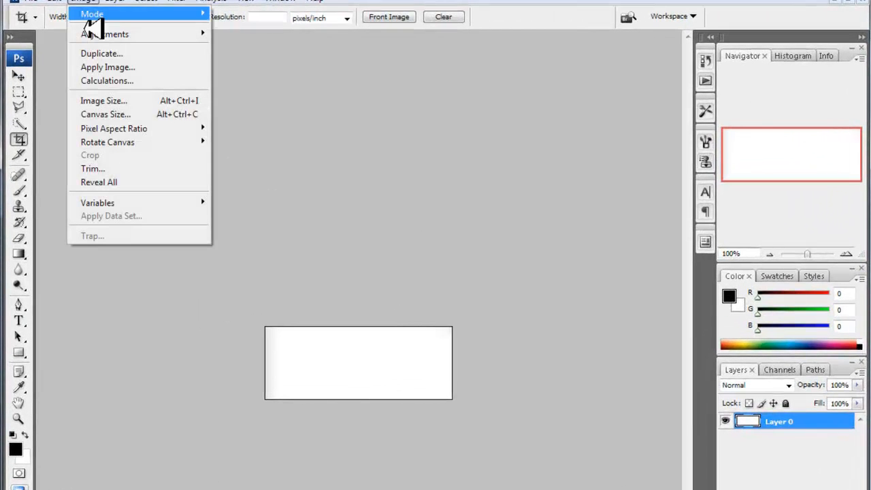
pyautogui.click(103, 101)
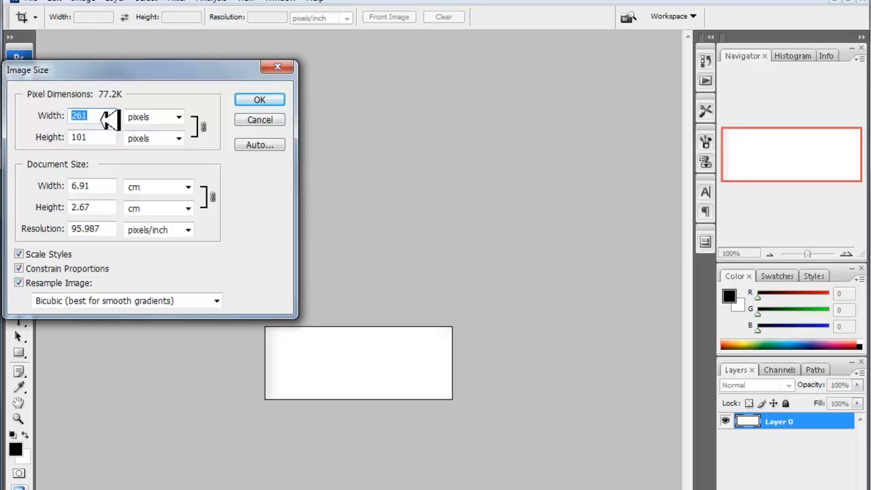
pyautogui.moveTo(106, 134)
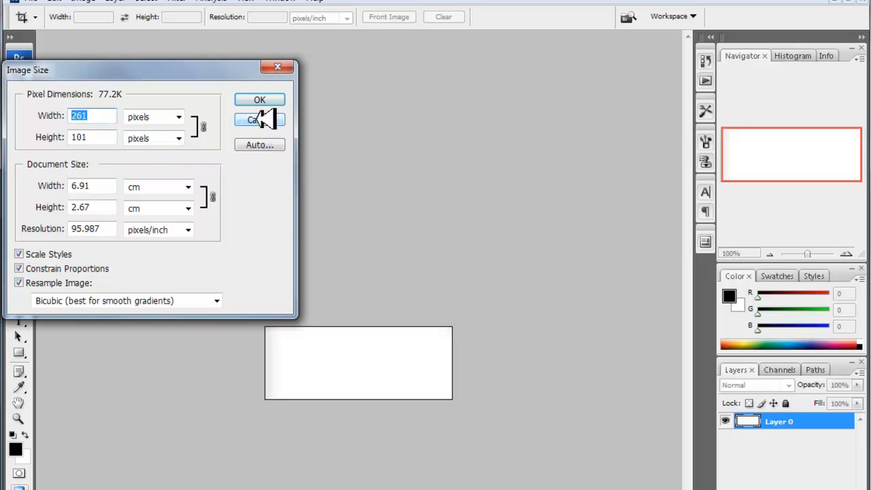
pyautogui.click(259, 120)
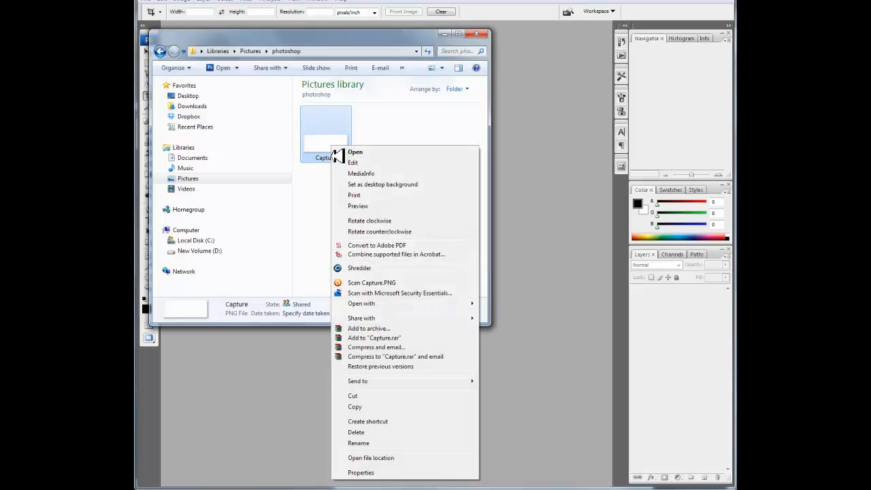
# Step: Delete the Capture file, leaving the Pictures > photoshop folder empty, and return to the browser
pyautogui.click(356, 433)
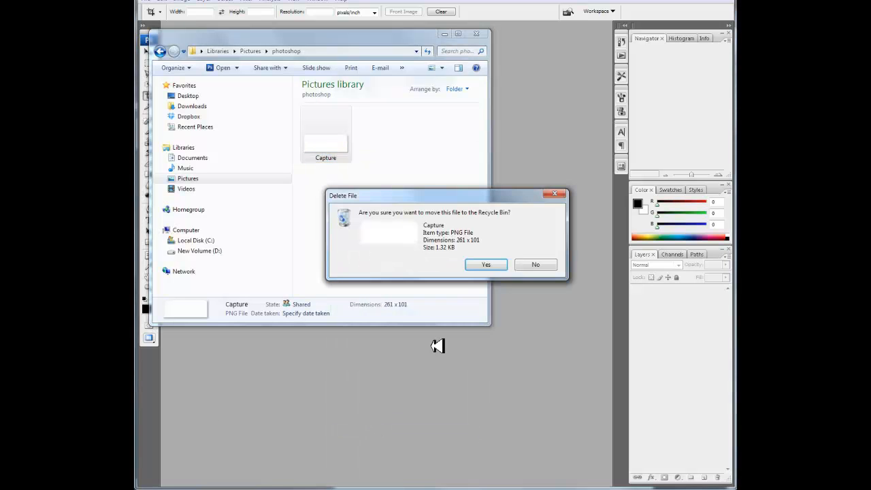
pyautogui.click(486, 264)
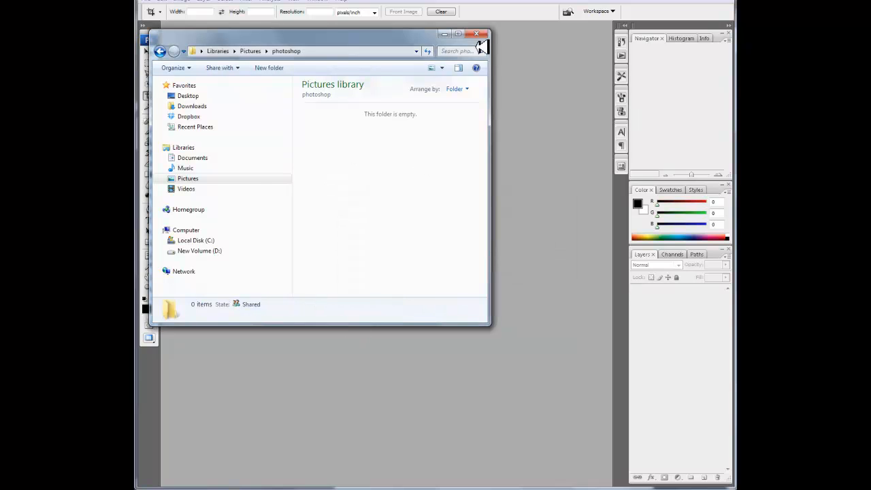
pyautogui.click(477, 34)
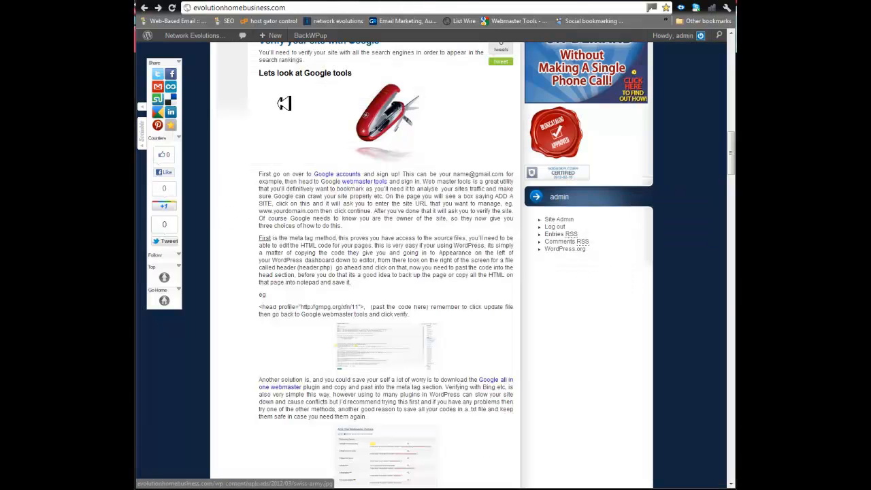
pyautogui.moveTo(291, 80)
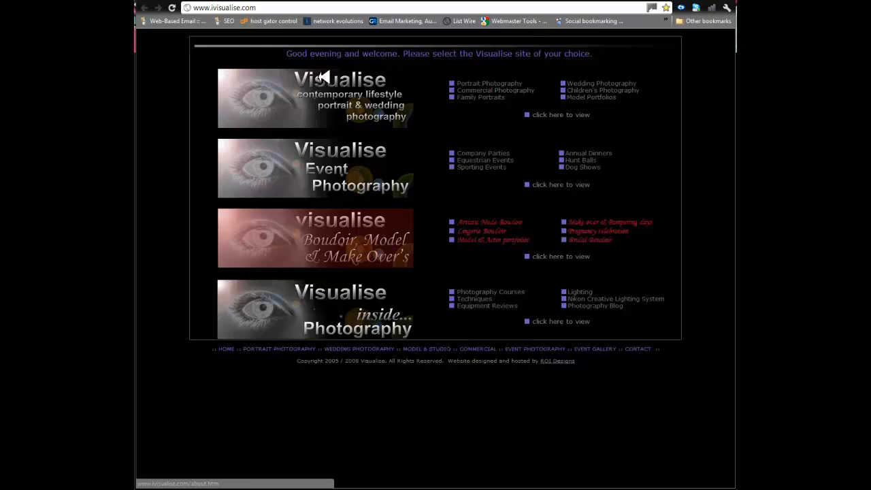
pyautogui.moveTo(239, 152)
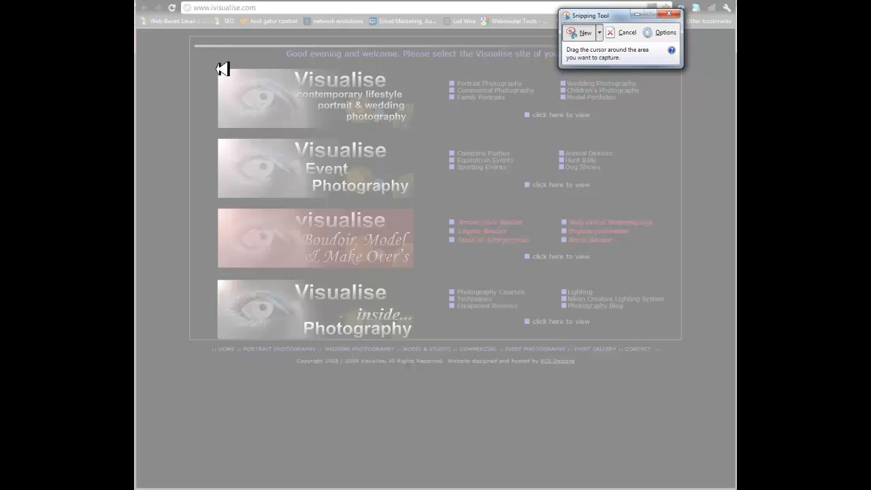
pyautogui.moveTo(223, 68)
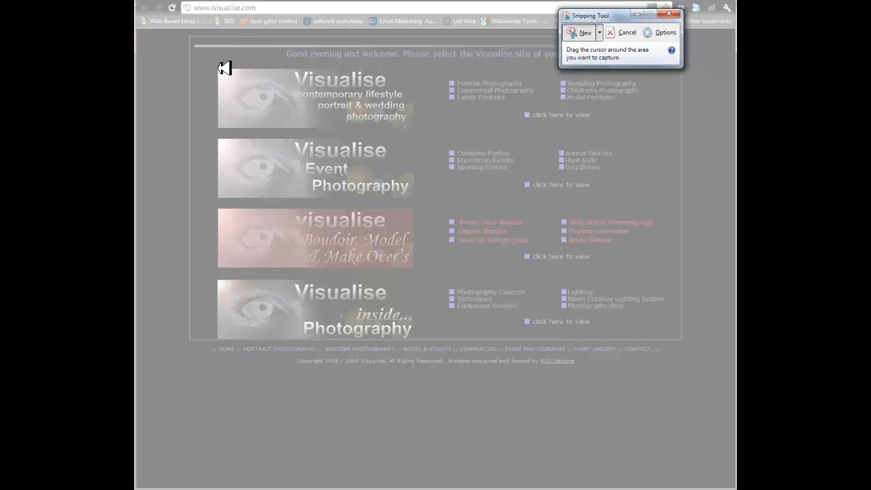
# Step: Snip the top Visualise banner and save it as a PNG named Visualise in the photoshop folder
pyautogui.moveTo(225, 68); pyautogui.dragTo(310, 130)
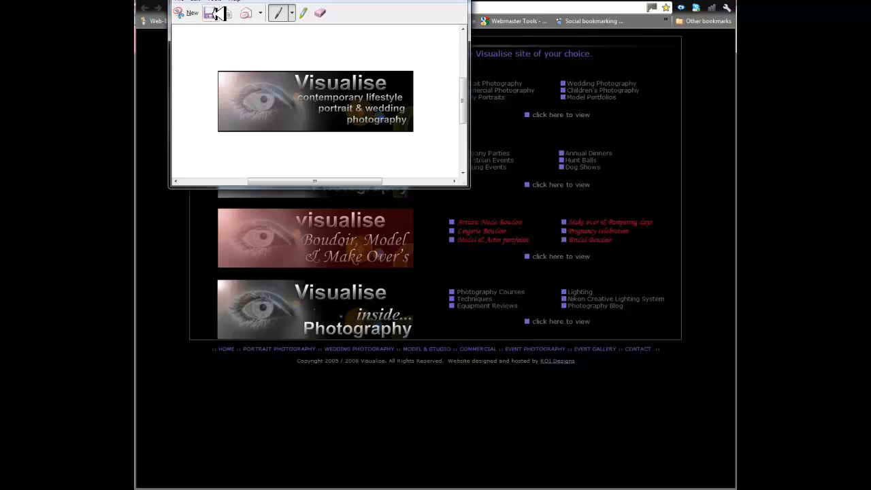
pyautogui.click(216, 13)
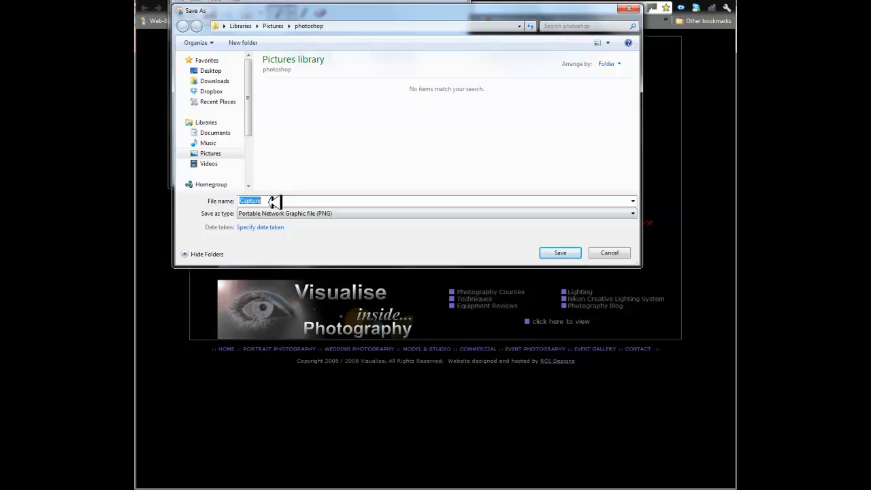
pyautogui.write('vi')
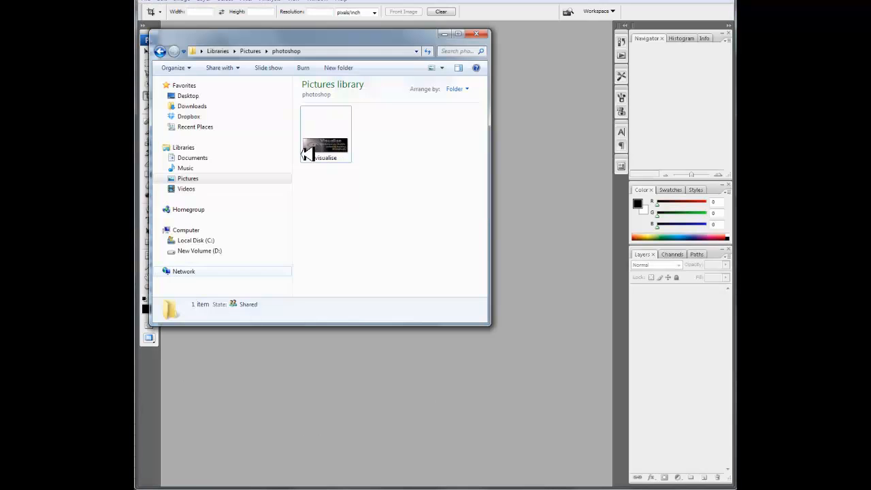
# Step: Load the saved visualise PNG from Explorer into Photoshop for editing
pyautogui.click(325, 134)
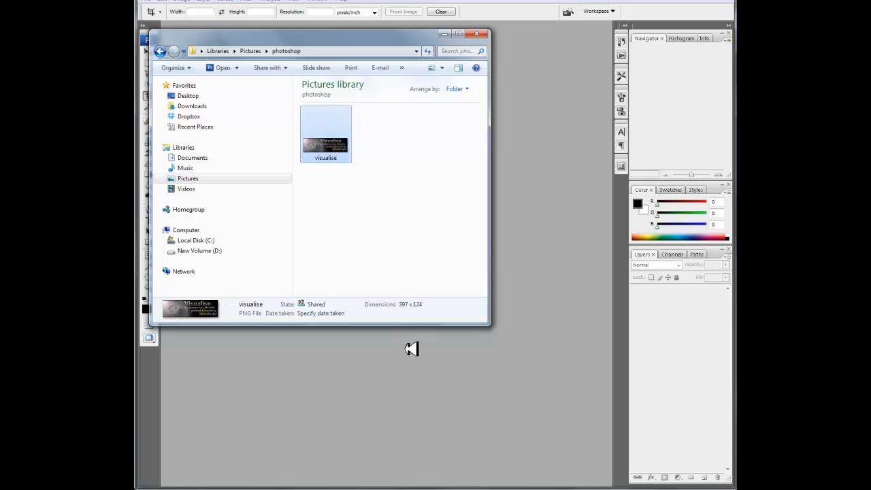
pyautogui.click(477, 34)
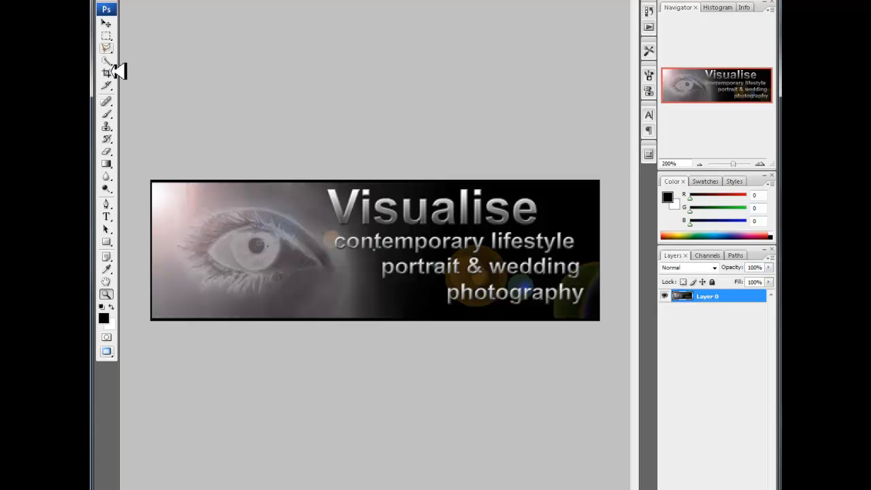
# Step: Resize the Visualise banner to 250 × 75 pixels via Image Size
pyautogui.click(106, 74)
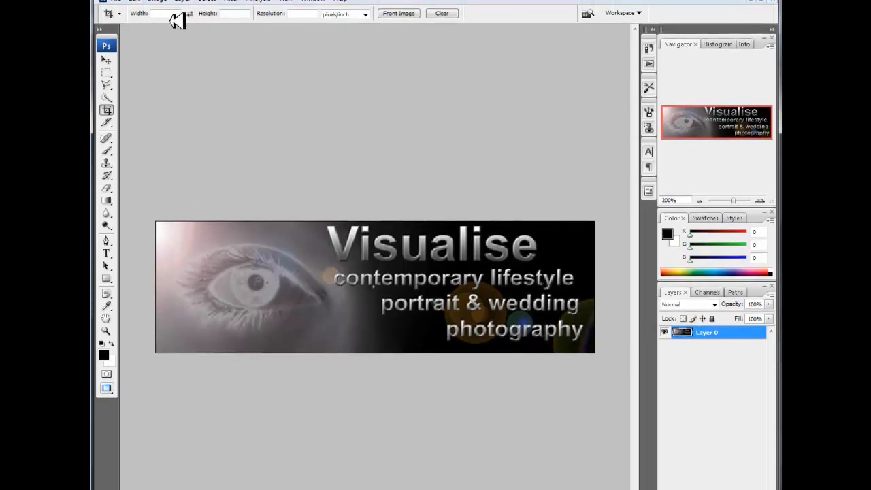
pyautogui.click(156, 3)
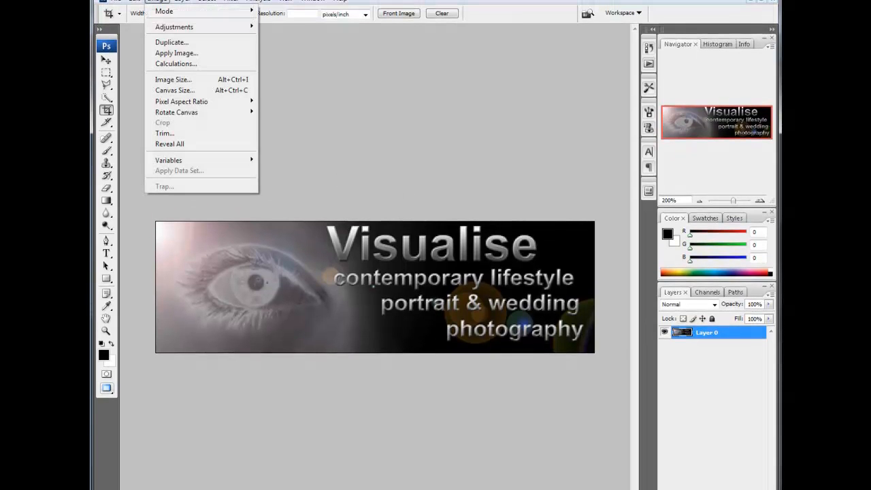
pyautogui.click(175, 79)
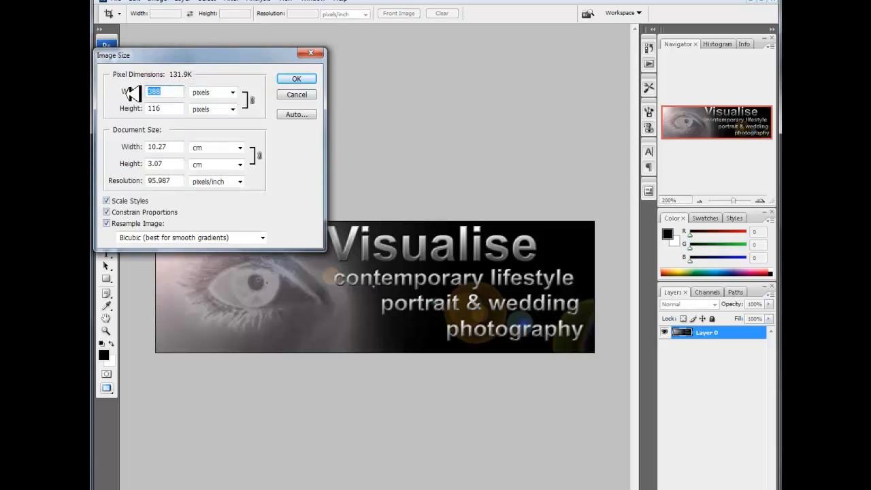
pyautogui.write('250')
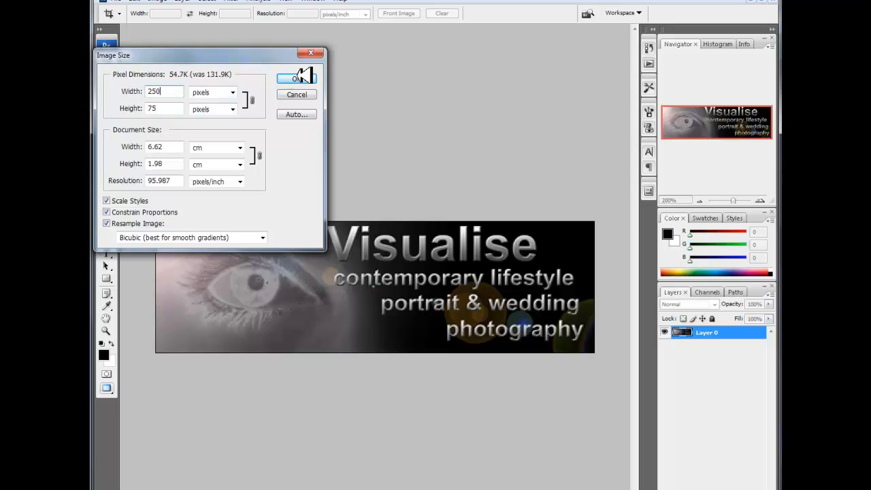
pyautogui.click(295, 78)
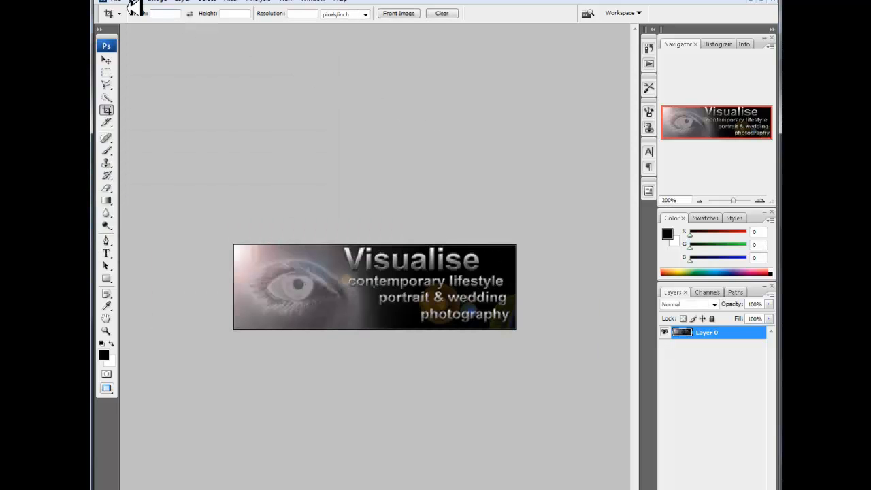
# Step: Save the resized banner as PNG, overwriting visualise.PNG with default PNG options
pyautogui.click(134, 3)
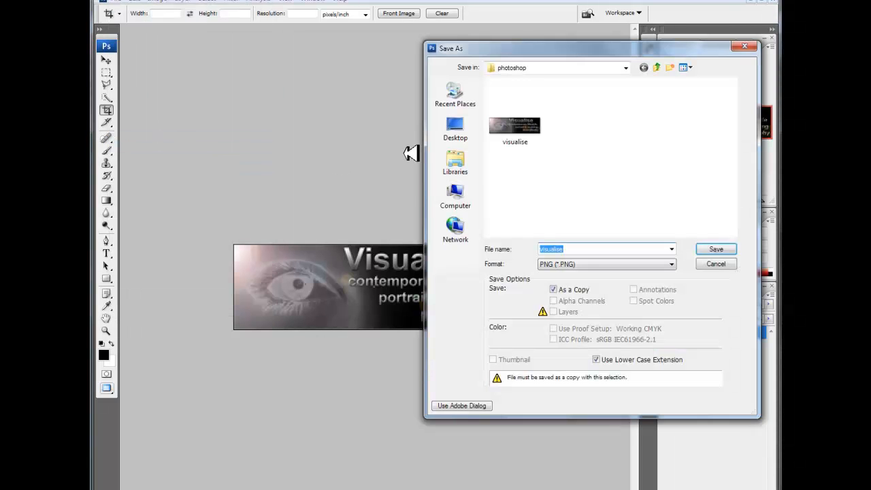
pyautogui.click(514, 125)
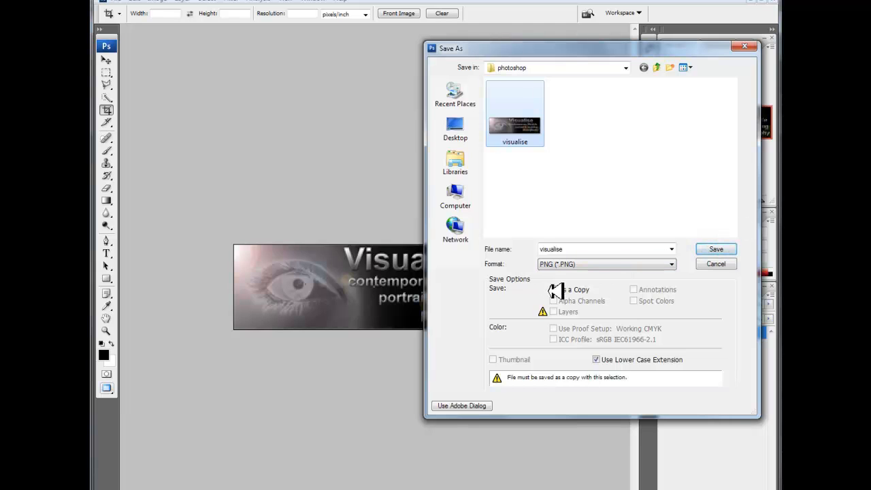
pyautogui.click(717, 249)
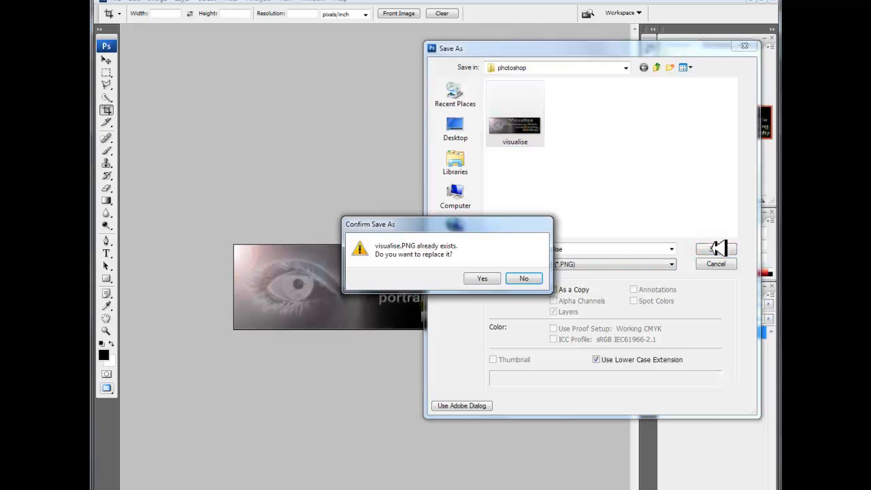
pyautogui.click(482, 278)
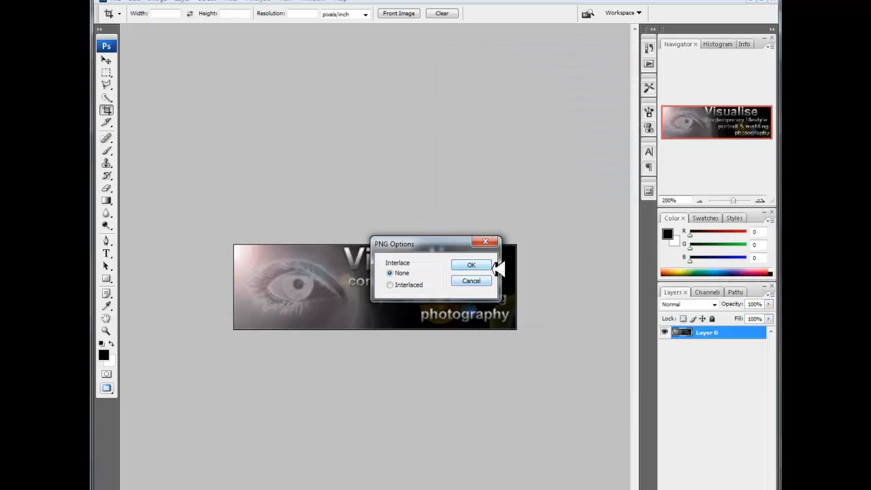
pyautogui.click(471, 264)
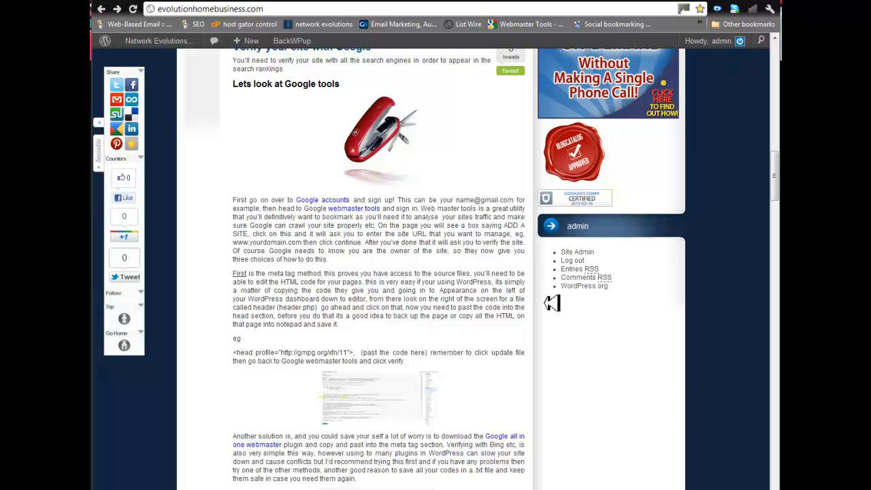
# Step: From the WordPress dashboard, upload visualise.png through Media > Add New into the media library
pyautogui.click(159, 41)
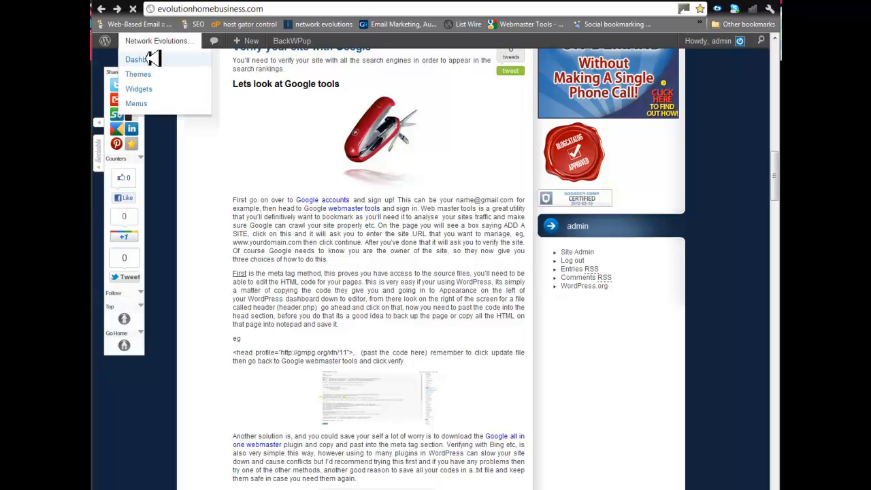
pyautogui.click(136, 59)
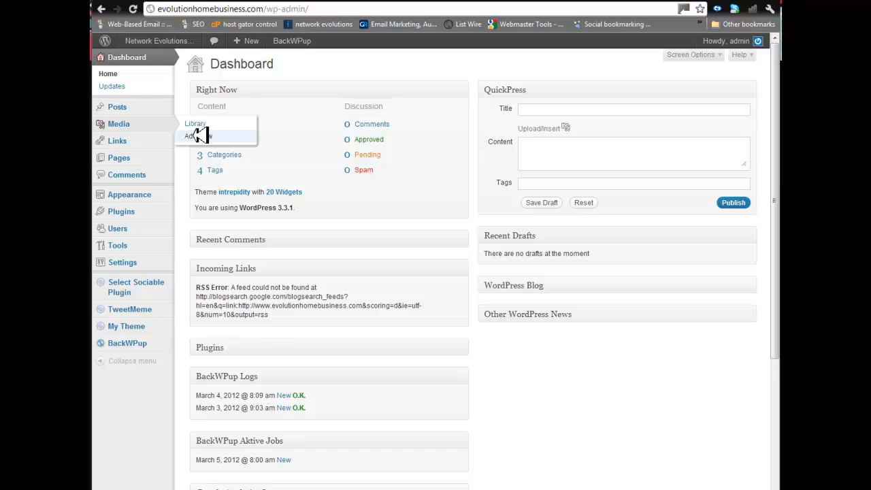
pyautogui.click(193, 136)
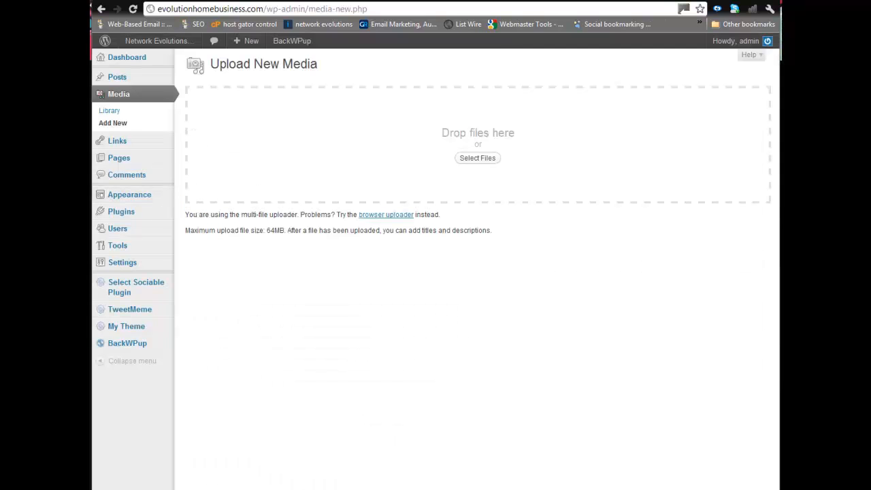
pyautogui.click(476, 158)
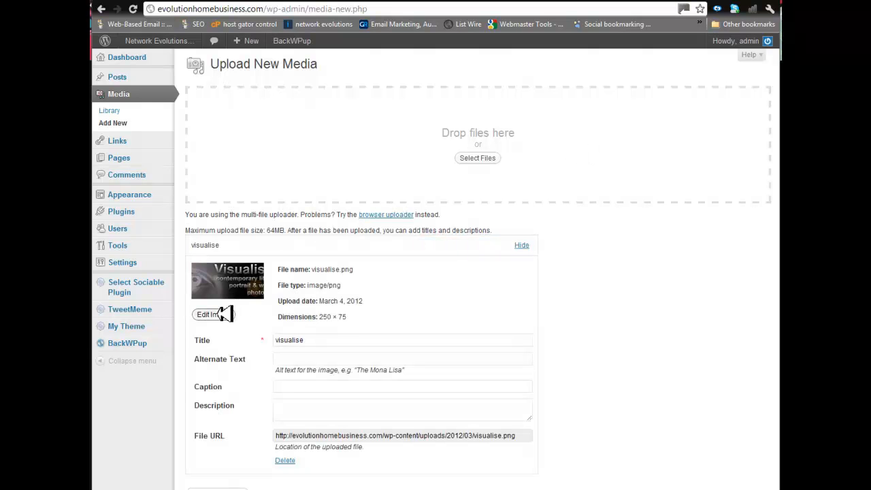
pyautogui.click(207, 313)
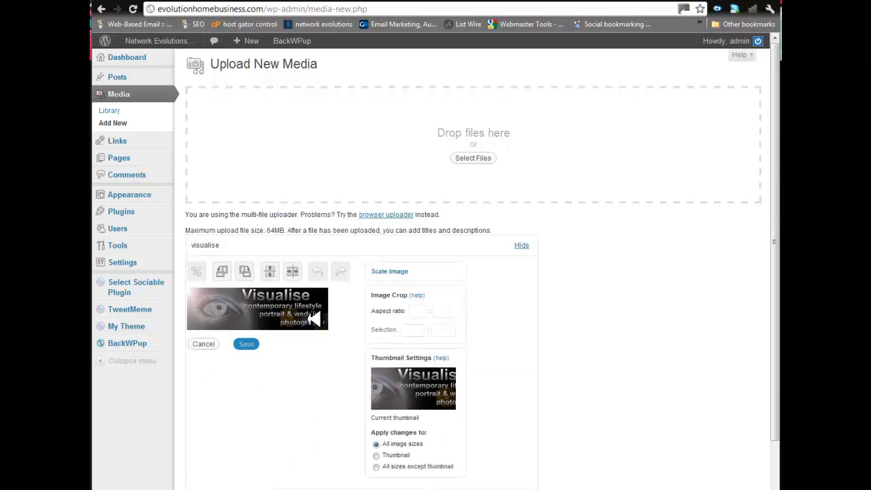
pyautogui.click(245, 343)
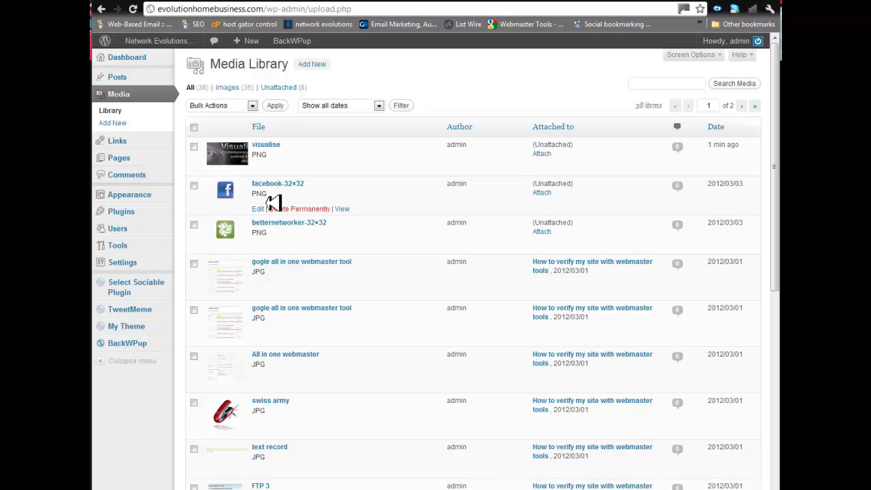
pyautogui.moveTo(183, 193)
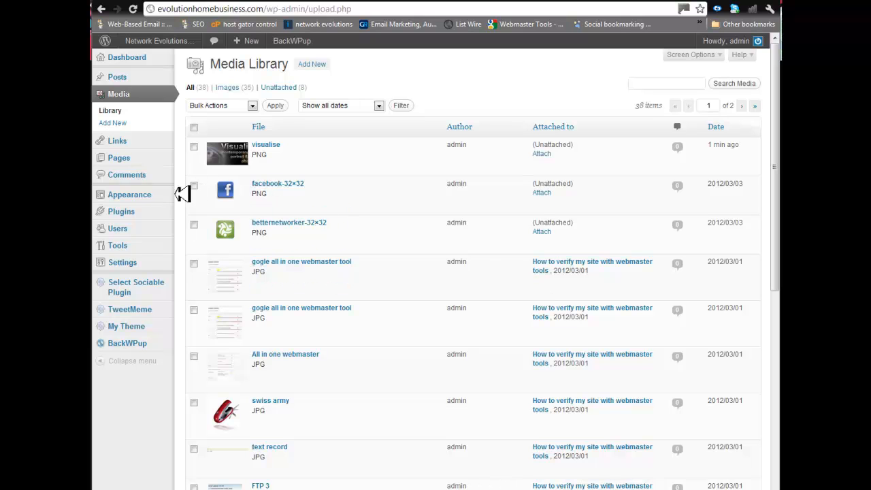
pyautogui.moveTo(129, 194)
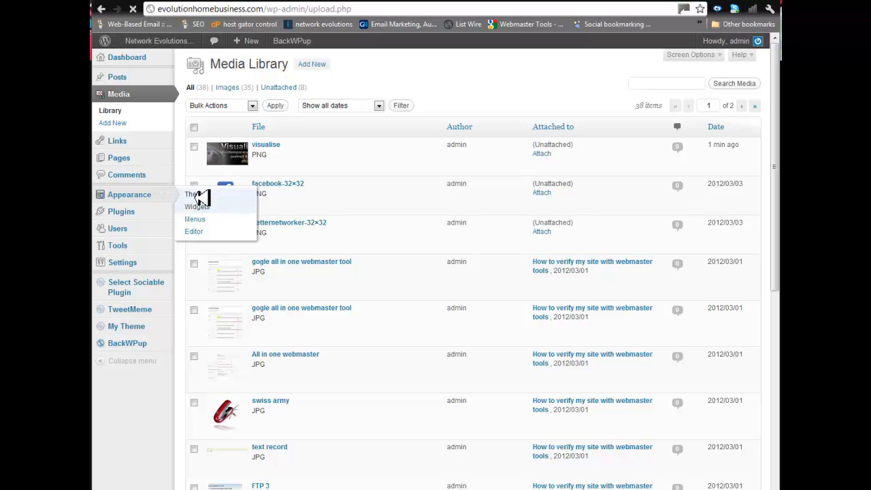
pyautogui.moveTo(198, 207)
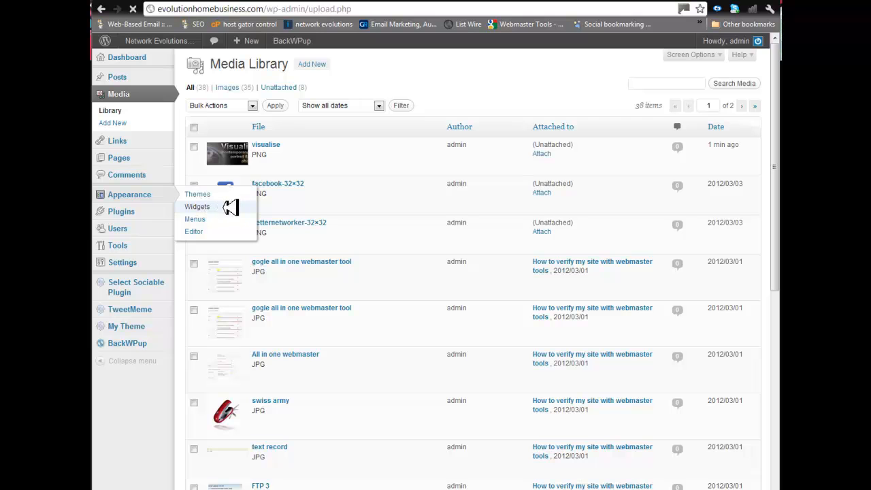
# Step: On Appearance > Widgets, place a blank Text widget at the bottom of the Sidebar
pyautogui.click(198, 207)
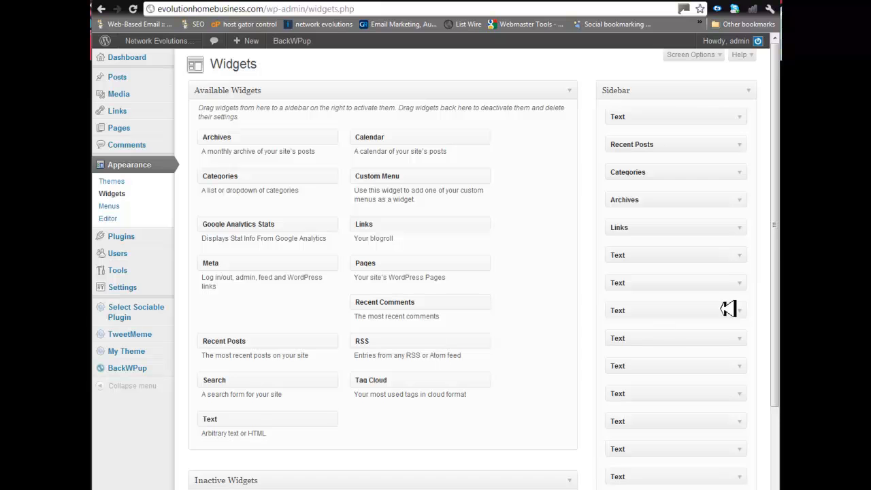
pyautogui.scroll(-3)
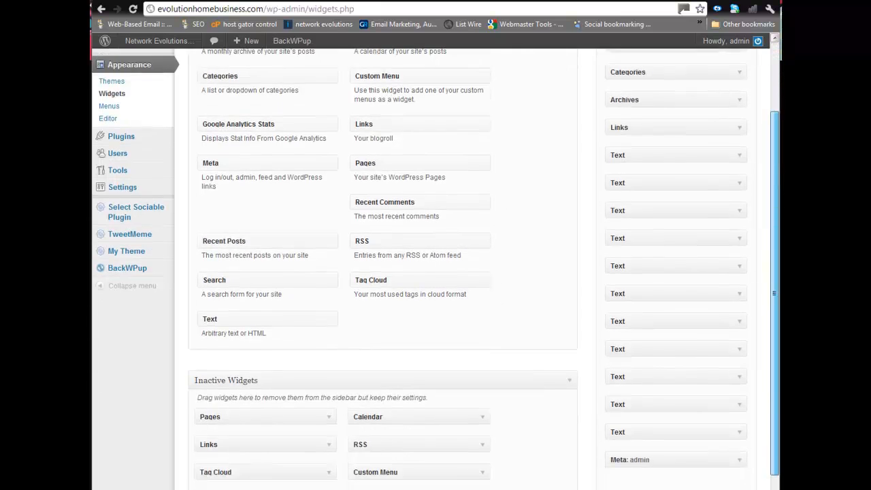
pyautogui.scroll(-3)
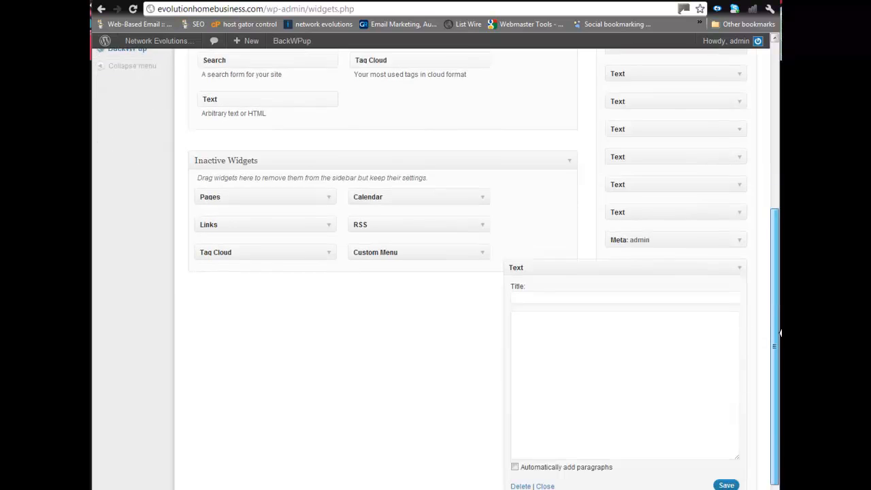
pyautogui.scroll(-3)
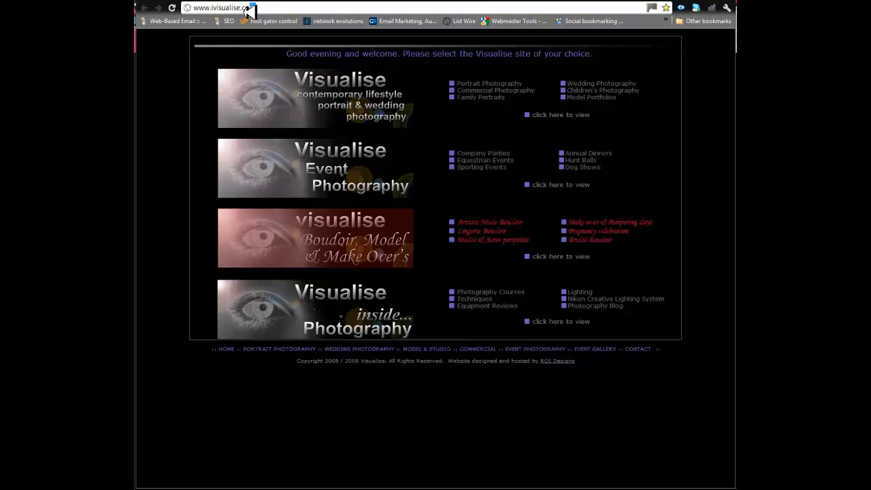
pyautogui.rightClick(224, 8)
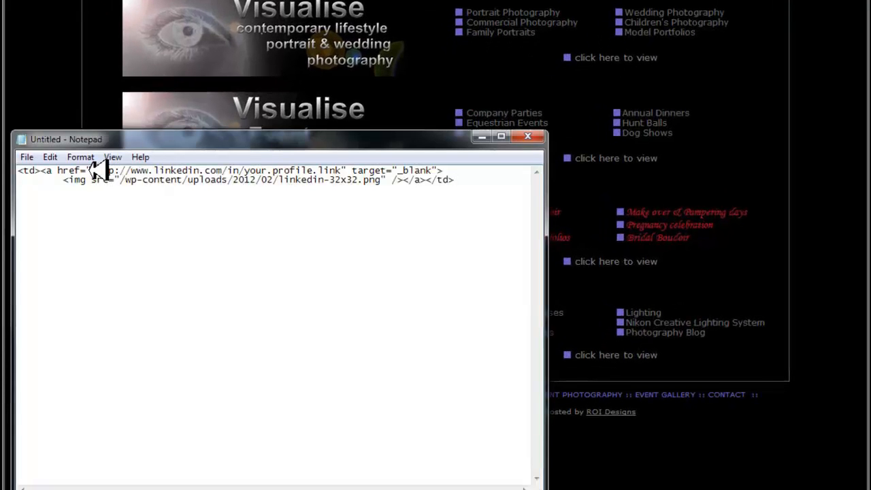
pyautogui.moveTo(93, 170); pyautogui.dragTo(316, 170)
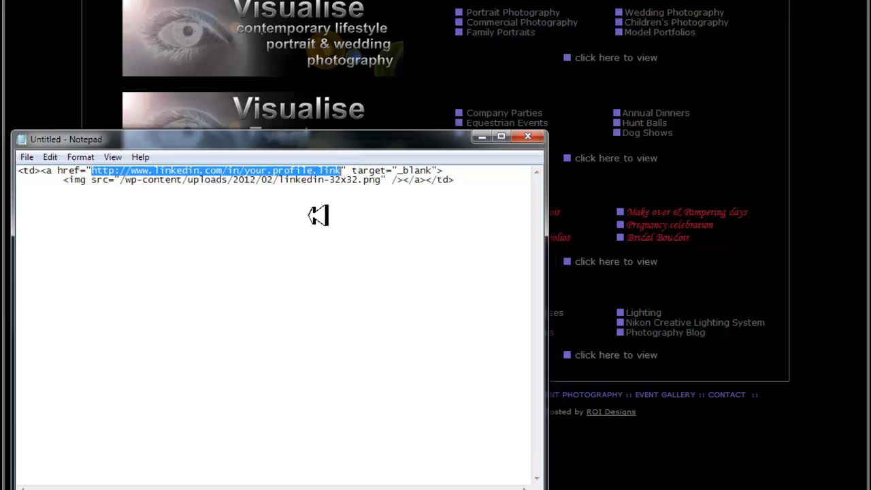
pyautogui.write('http://www.ivisualise.com/')
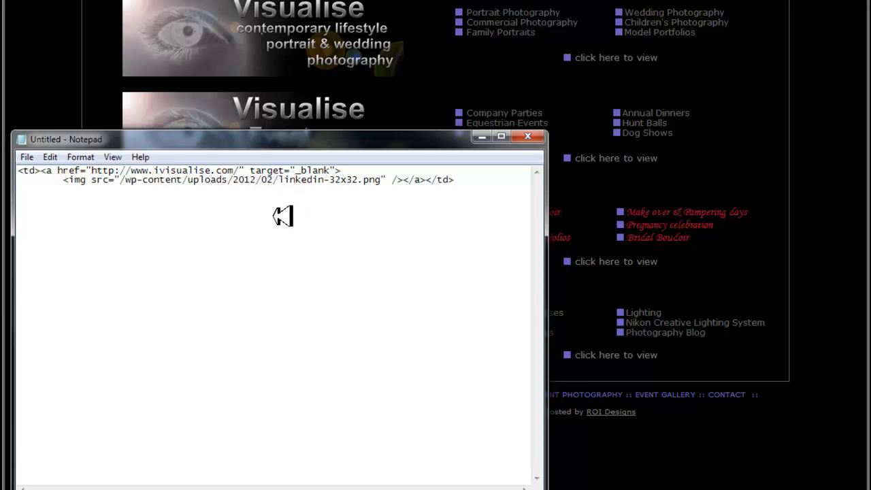
# Step: Change the img path to uploads/2012/03/visualise.png and select the whole edited snippet
pyautogui.press('Backspace')
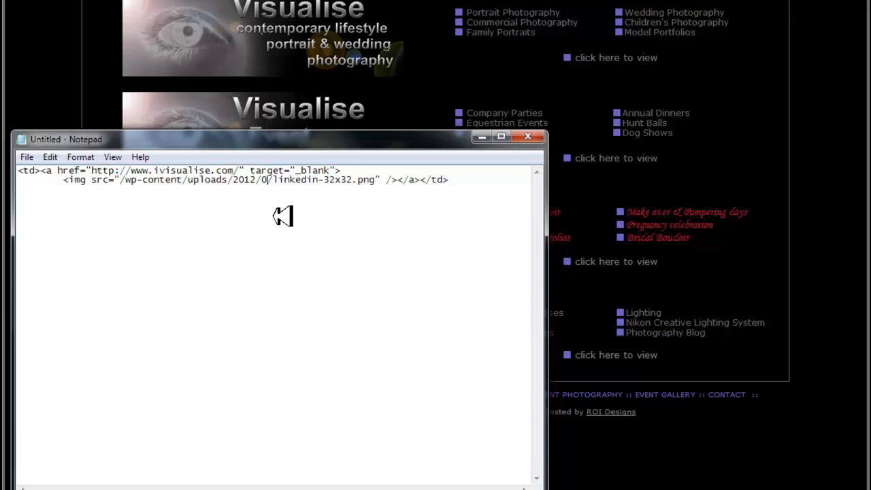
pyautogui.write('3')
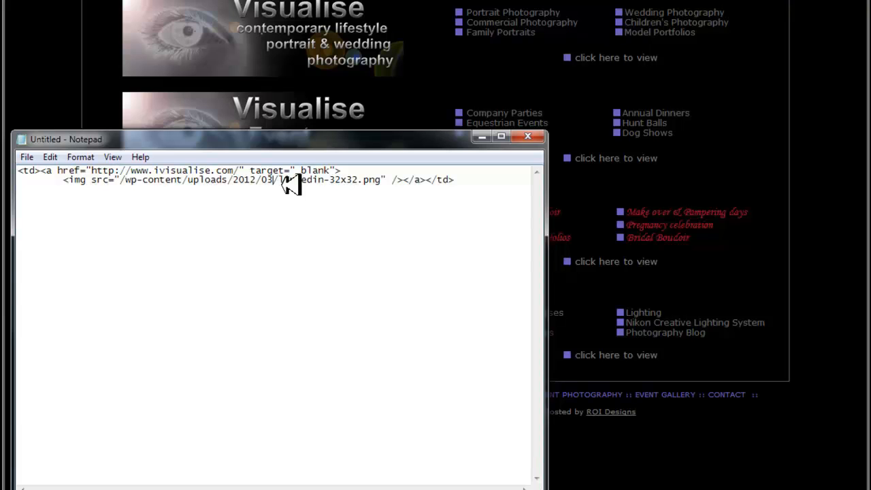
pyautogui.doubleClick(302, 180)
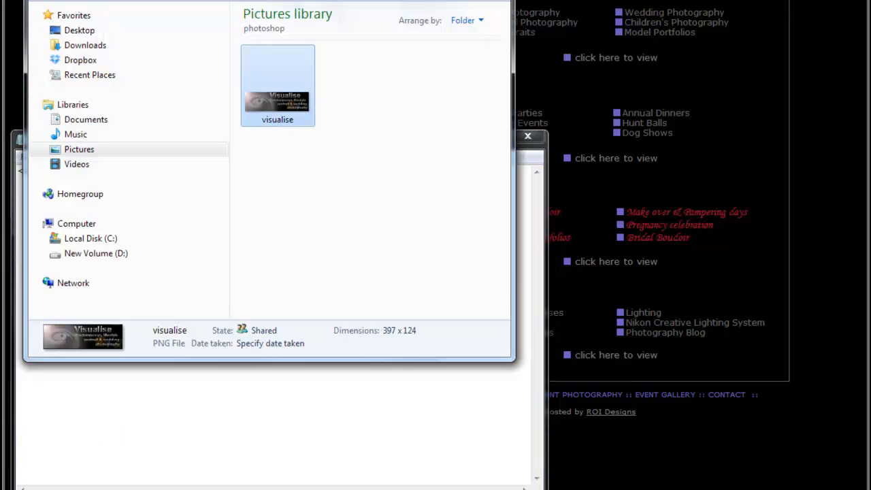
pyautogui.rightClick(278, 85)
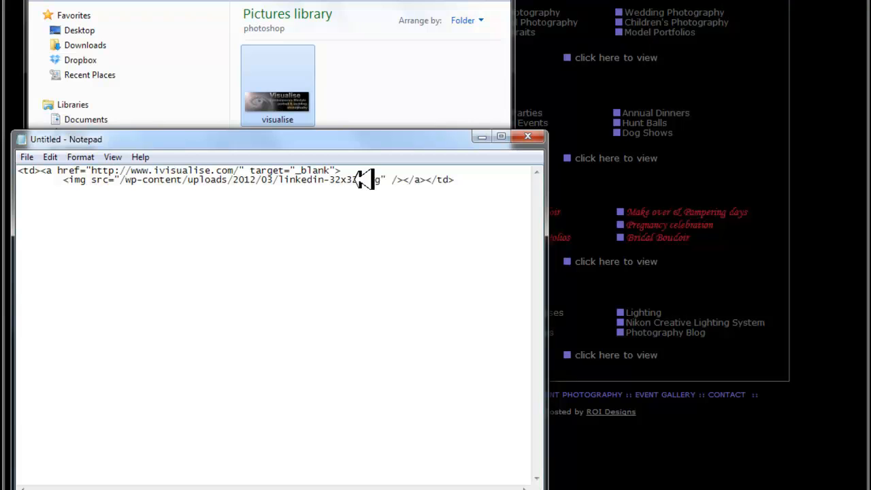
pyautogui.doubleClick(329, 180)
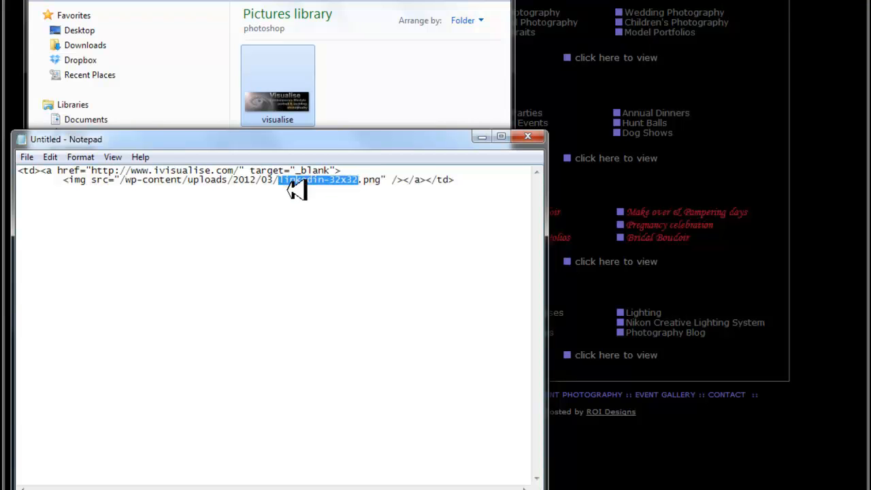
pyautogui.write('visualise')
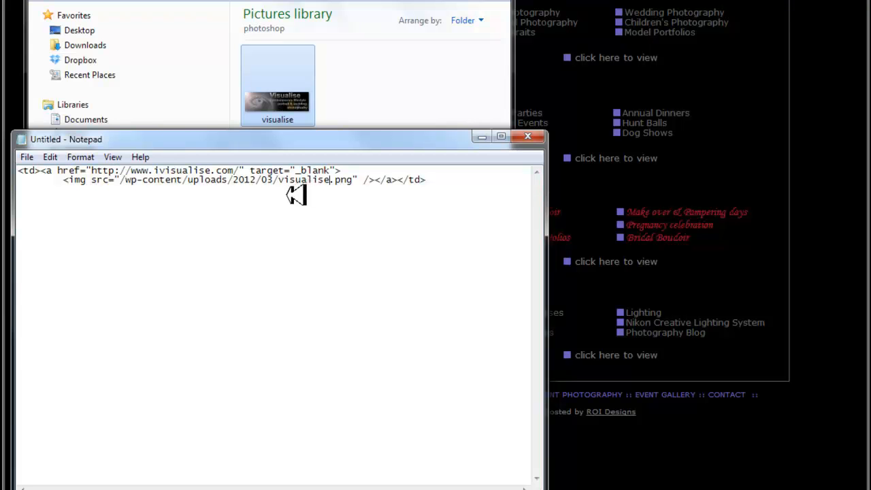
pyautogui.moveTo(483, 193)
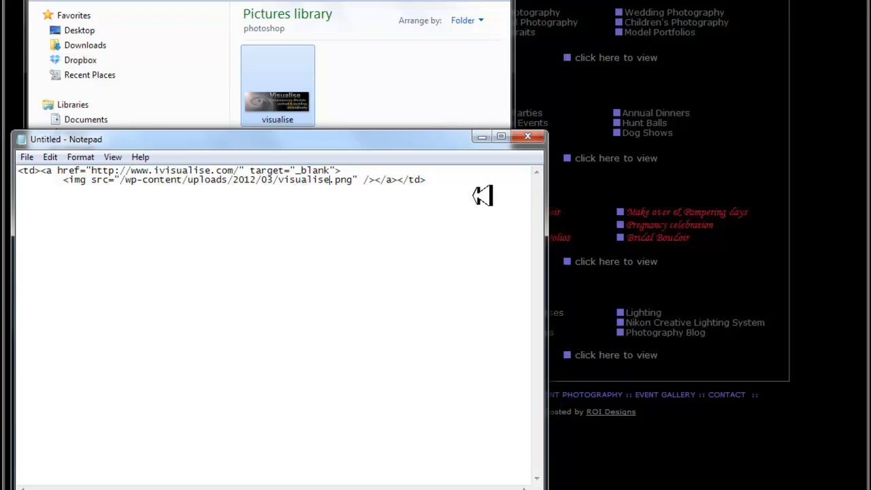
pyautogui.moveTo(197, 180); pyautogui.dragTo(427, 180)
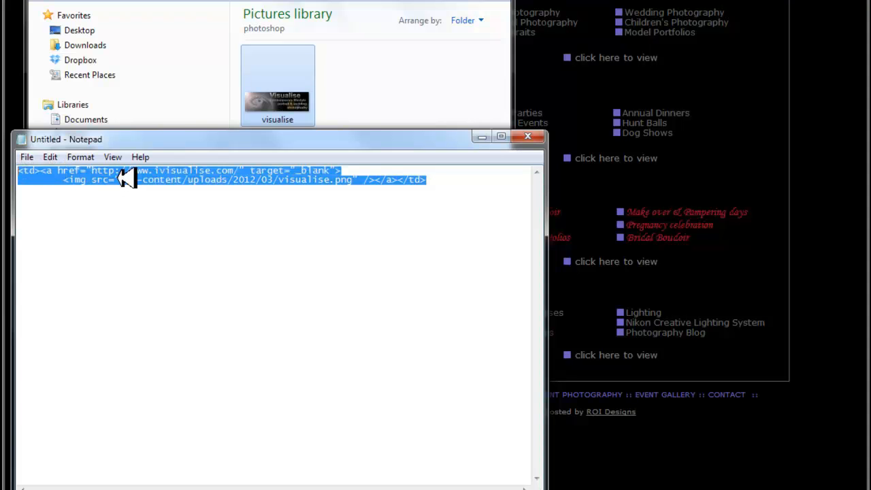
pyautogui.moveTo(302, 237)
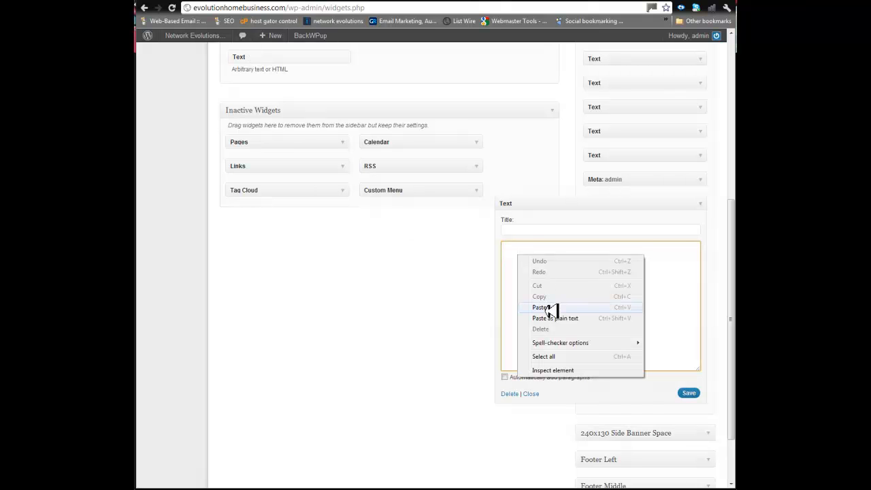
# Step: Paste the banner link HTML into the sidebar Text widget, save, and head to the public site
pyautogui.click(539, 308)
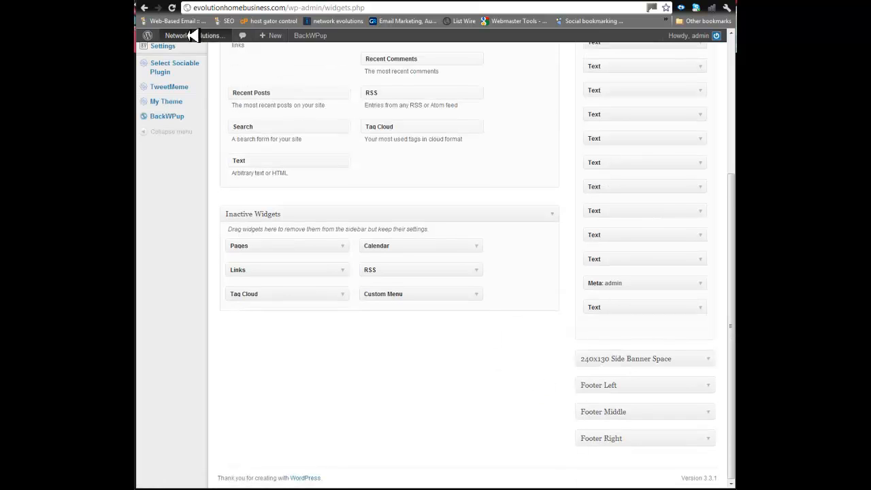
pyautogui.click(194, 36)
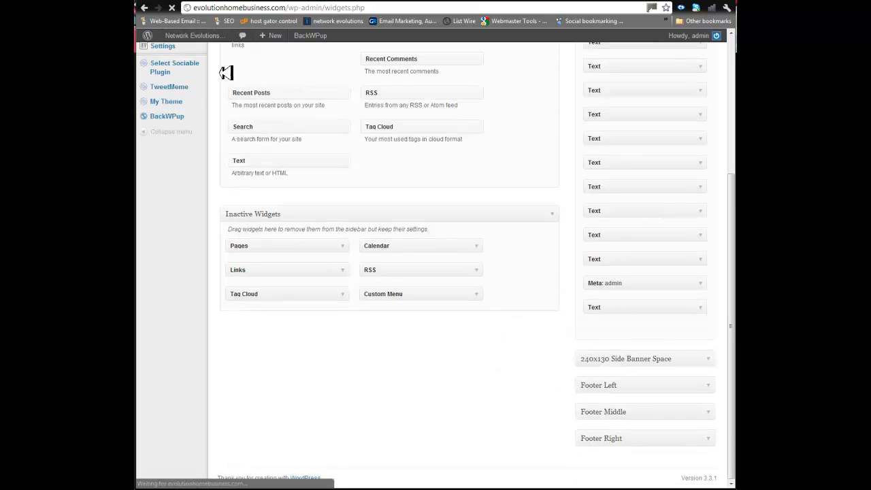
pyautogui.moveTo(670, 212)
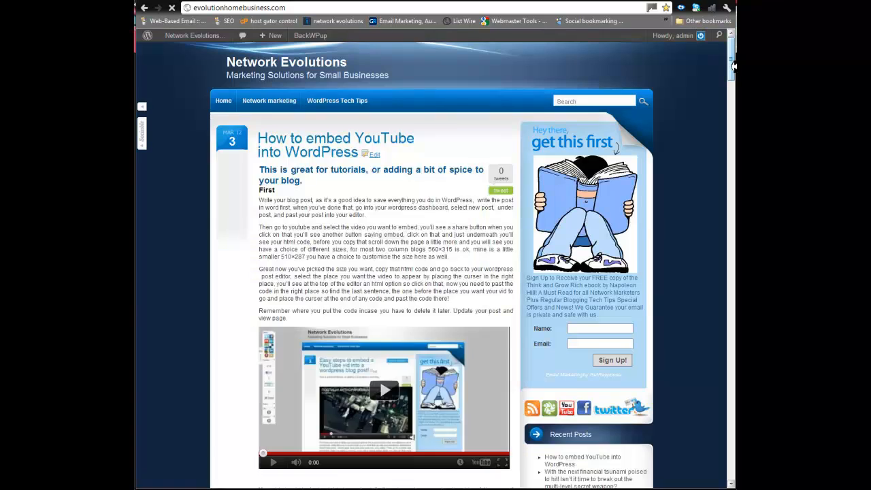
# Step: Scroll down the public Network Evolutions site to find the new sidebar button
pyautogui.scroll(-3)
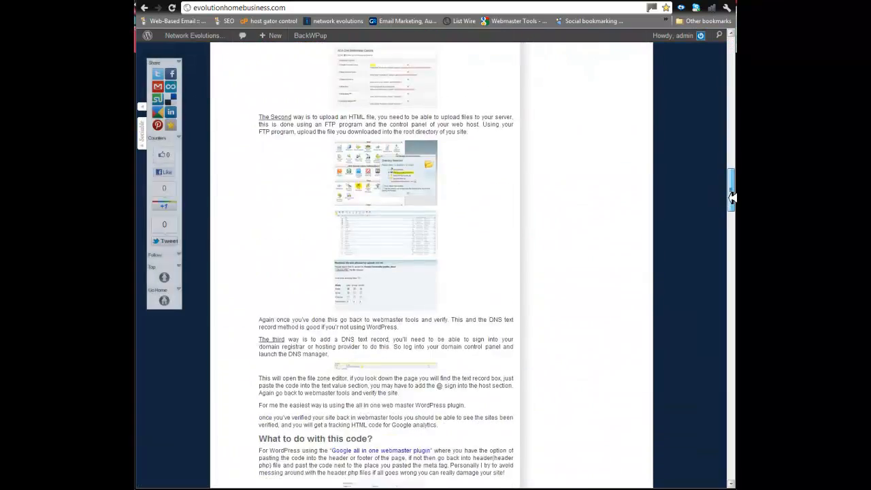